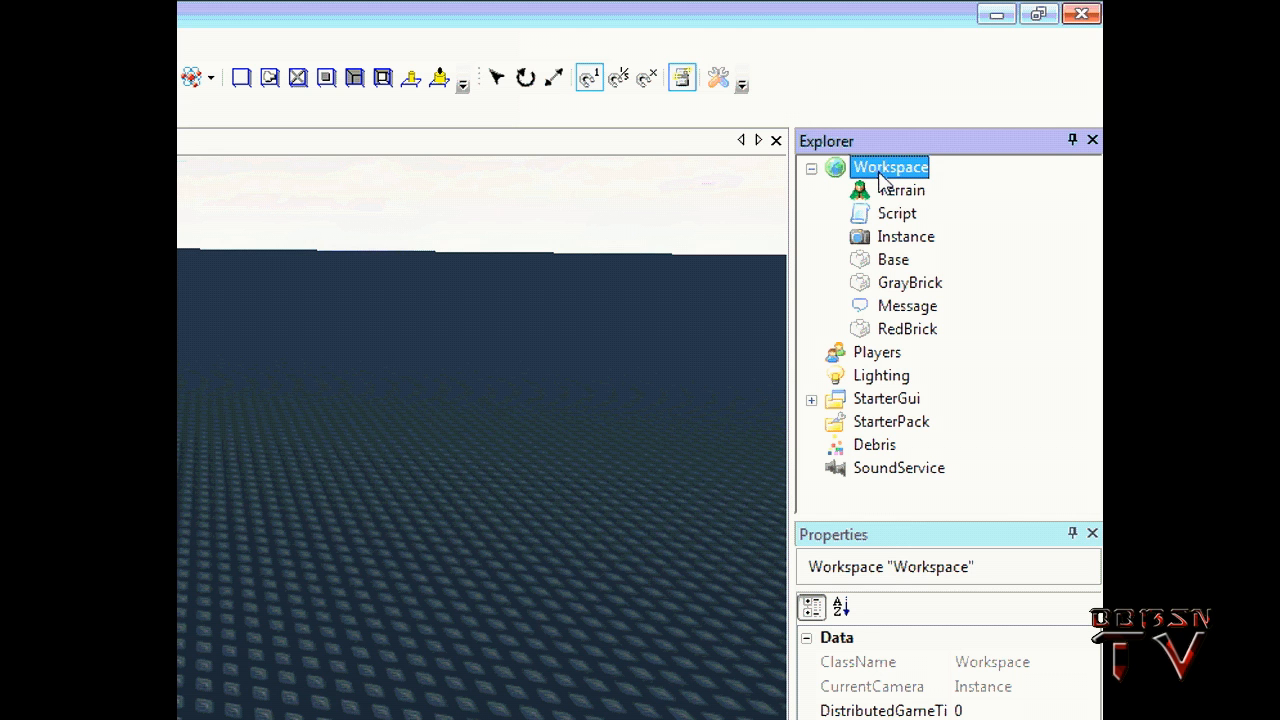
mouse_move(883, 190)
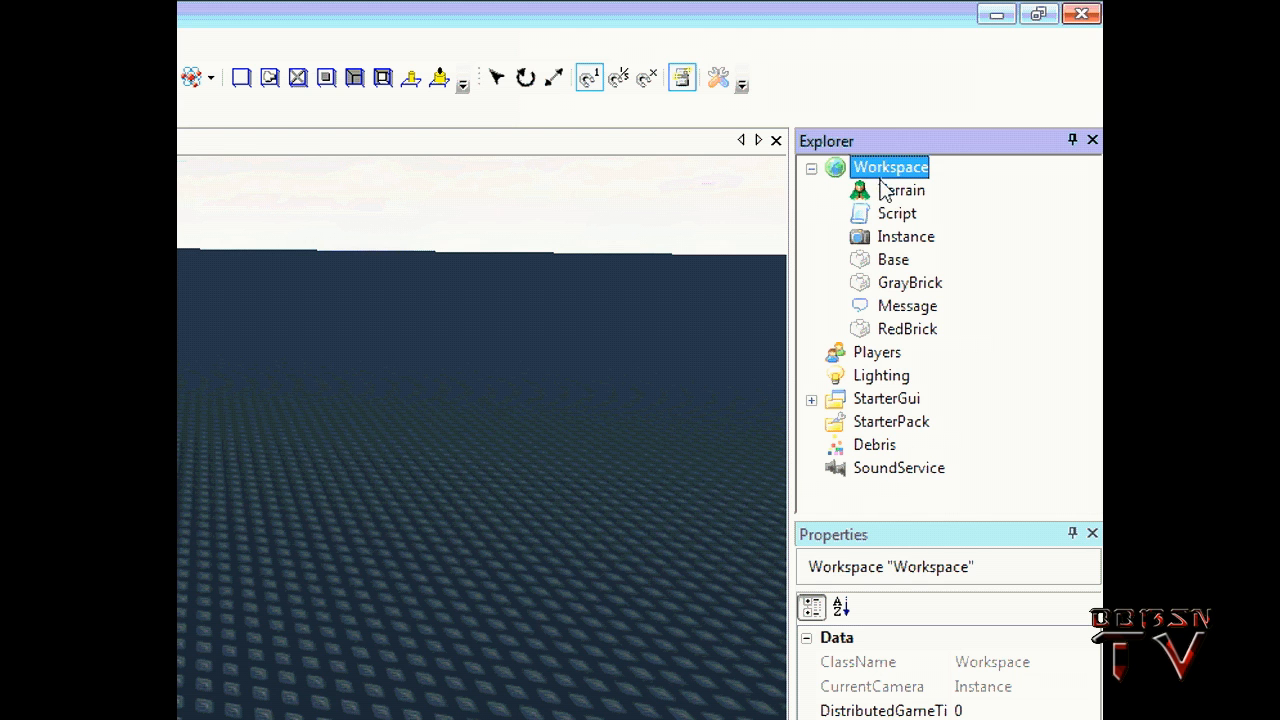
mouse_move(878, 218)
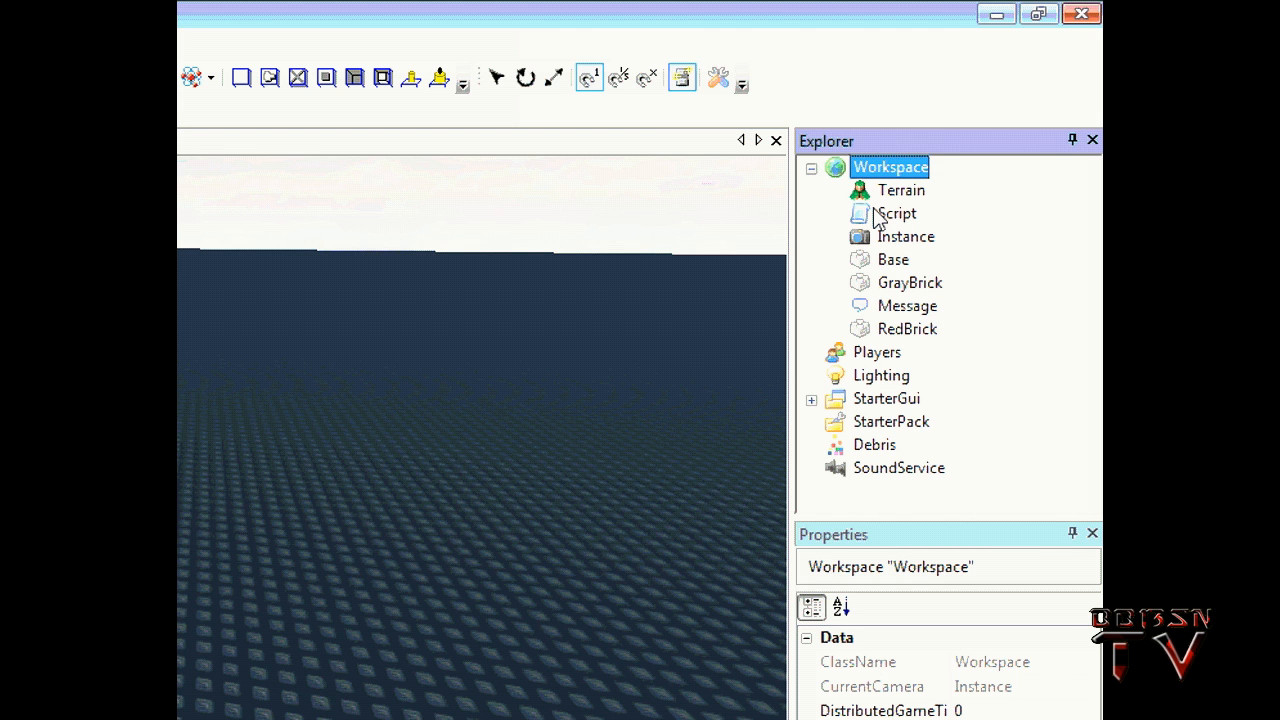
mouse_move(875, 215)
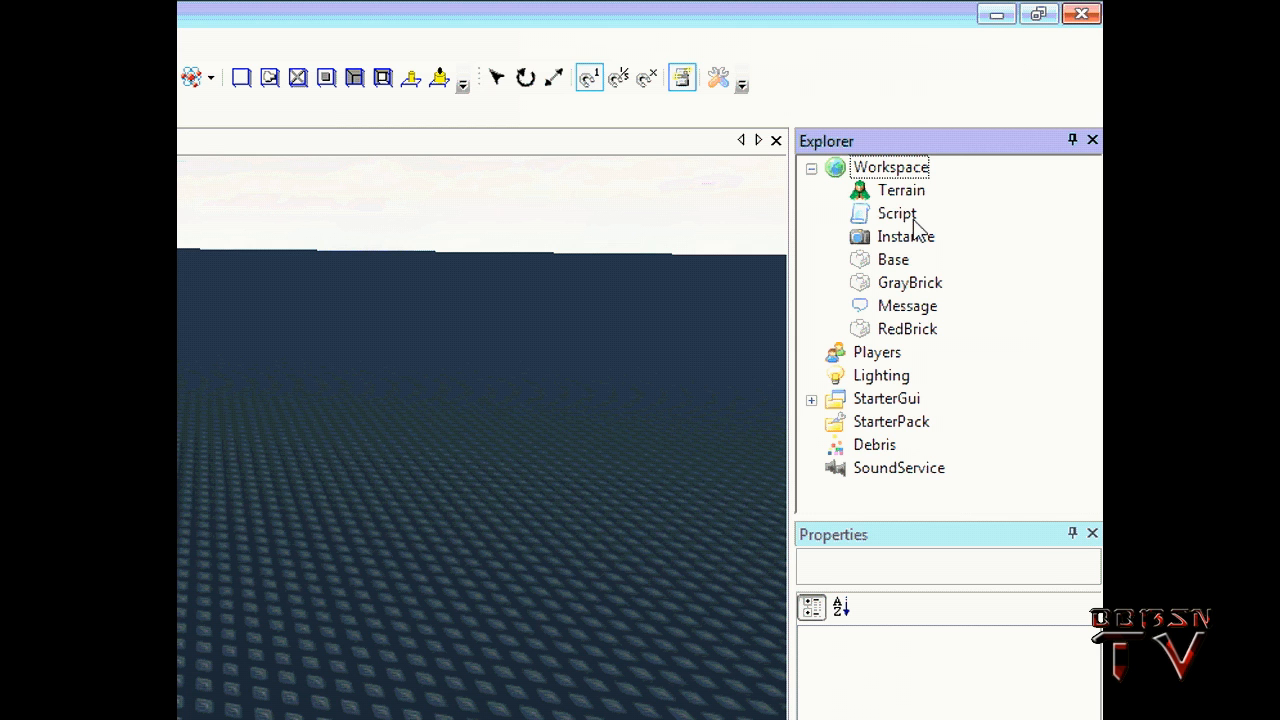
- Select the Script object inside Workspace in the Explorer
click(896, 213)
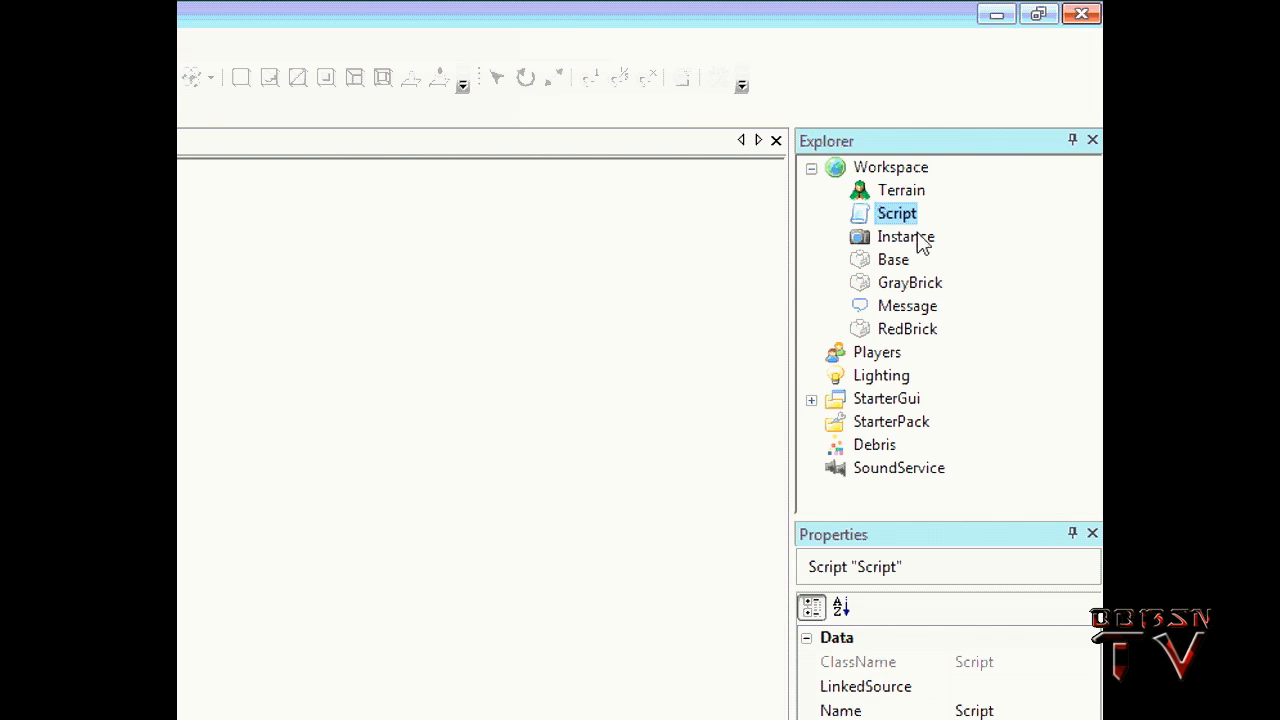
mouse_move(965, 260)
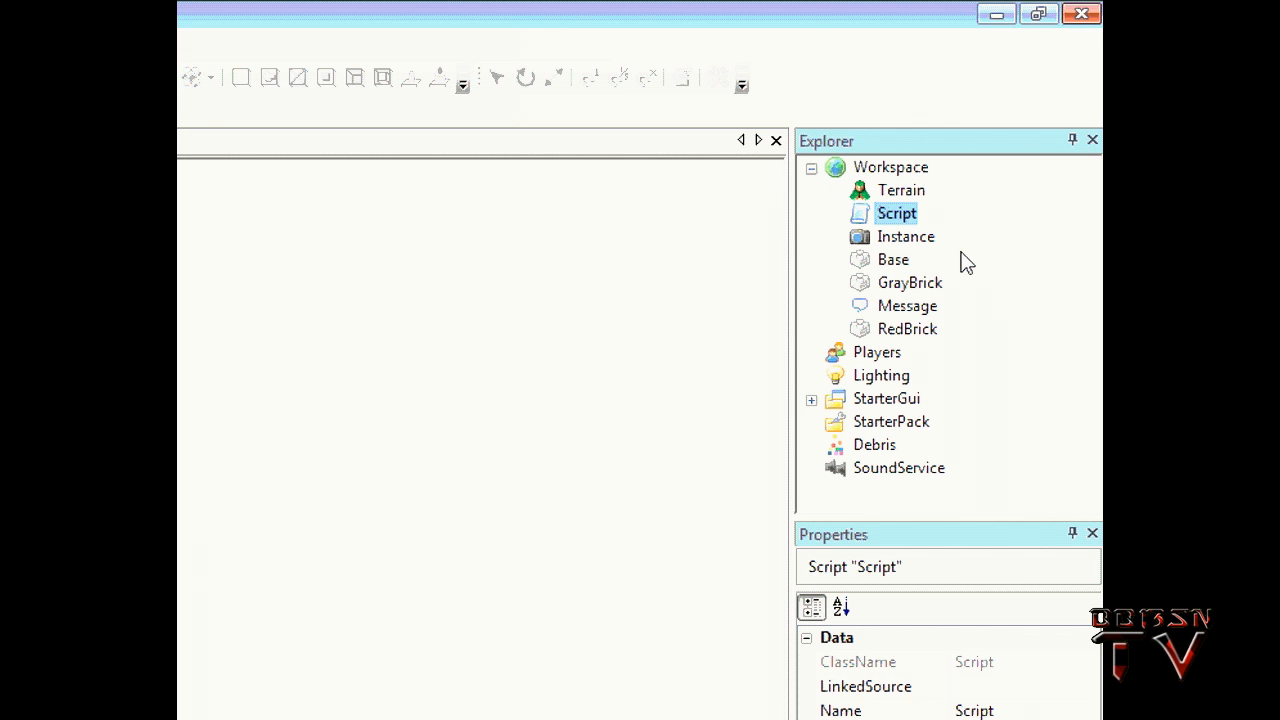
mouse_move(985, 293)
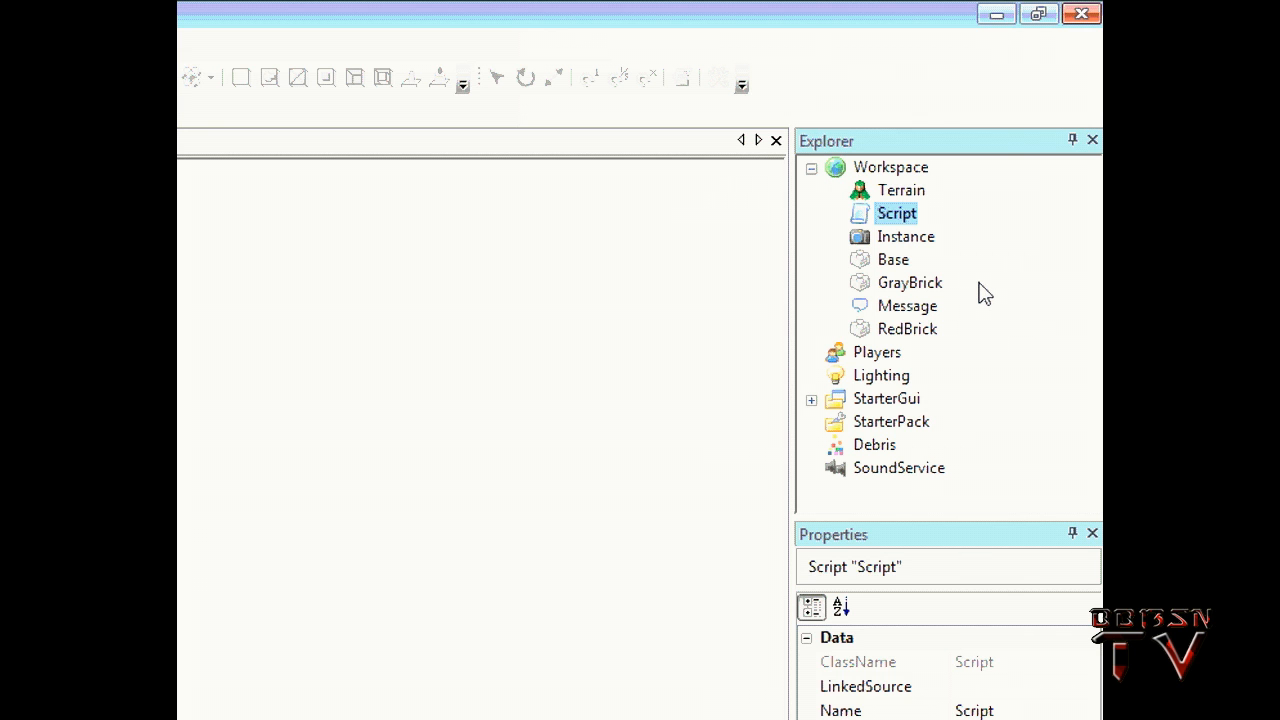
- Open the Script's giveStats leaderstats code in the script editor
double_click(896, 213)
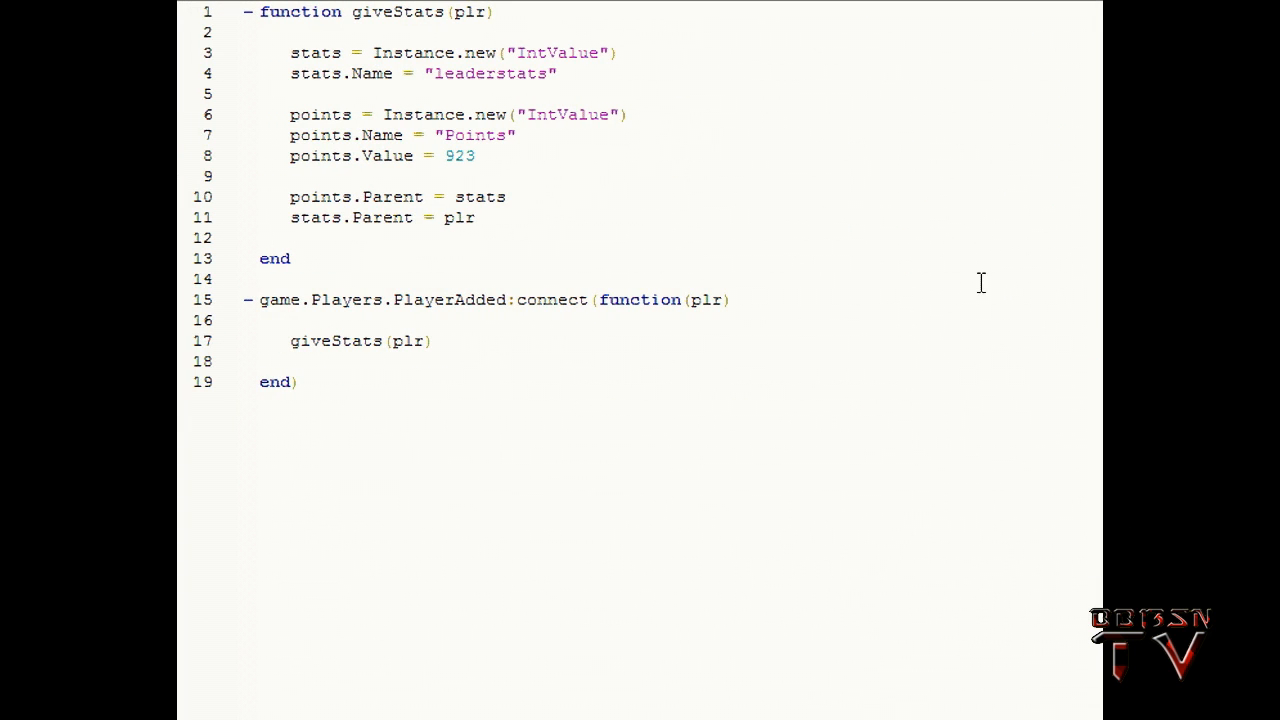
mouse_move(277, 288)
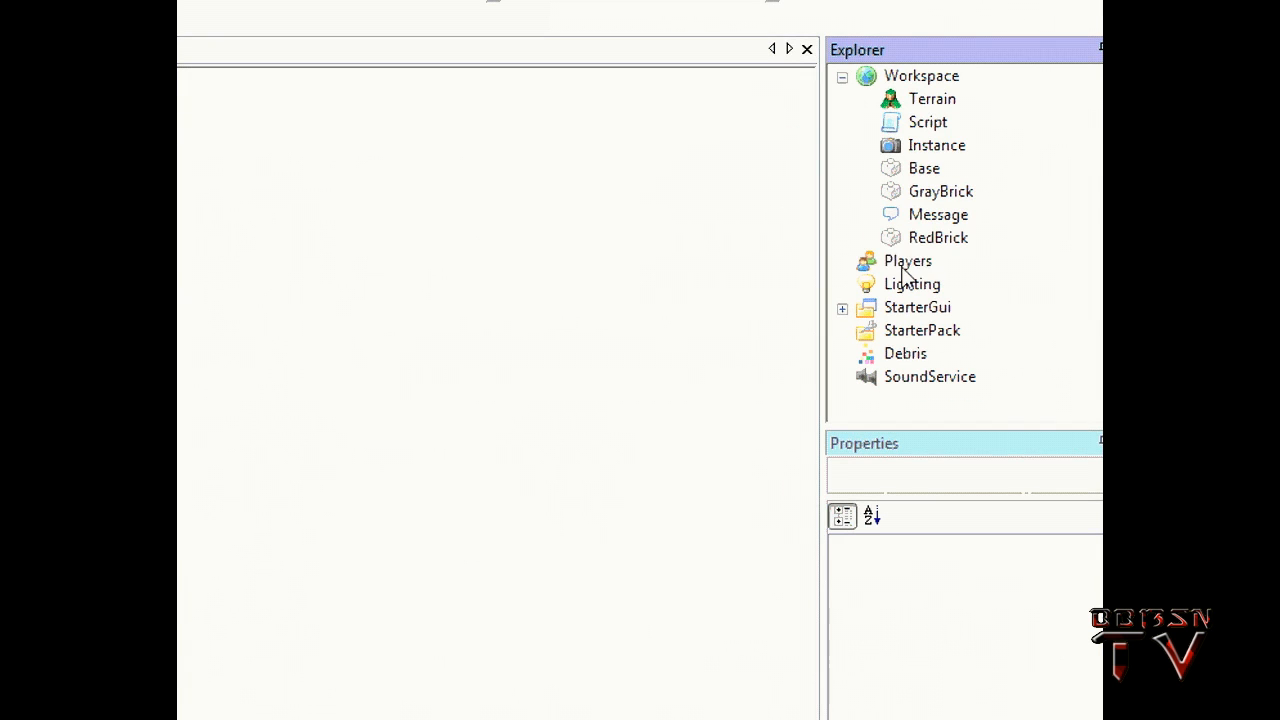
- Review the code creating the leaderstats IntValue and Points with Value 923
click(907, 260)
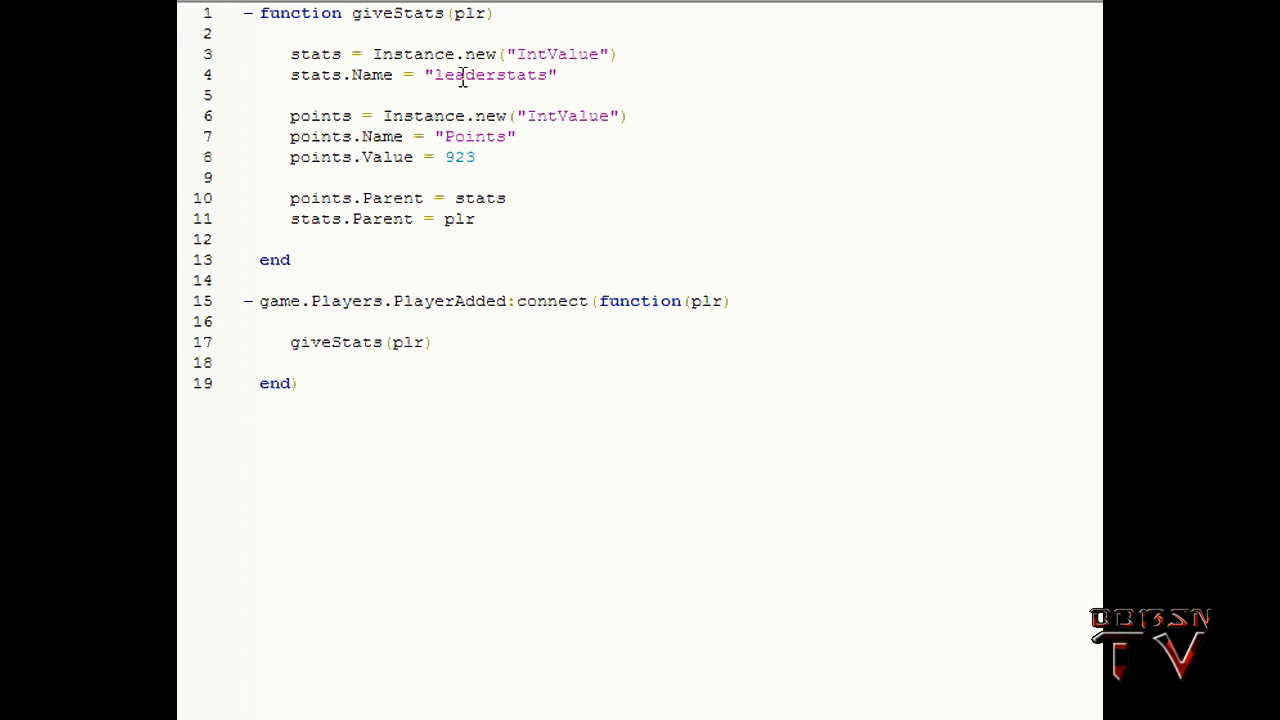
mouse_move(480, 117)
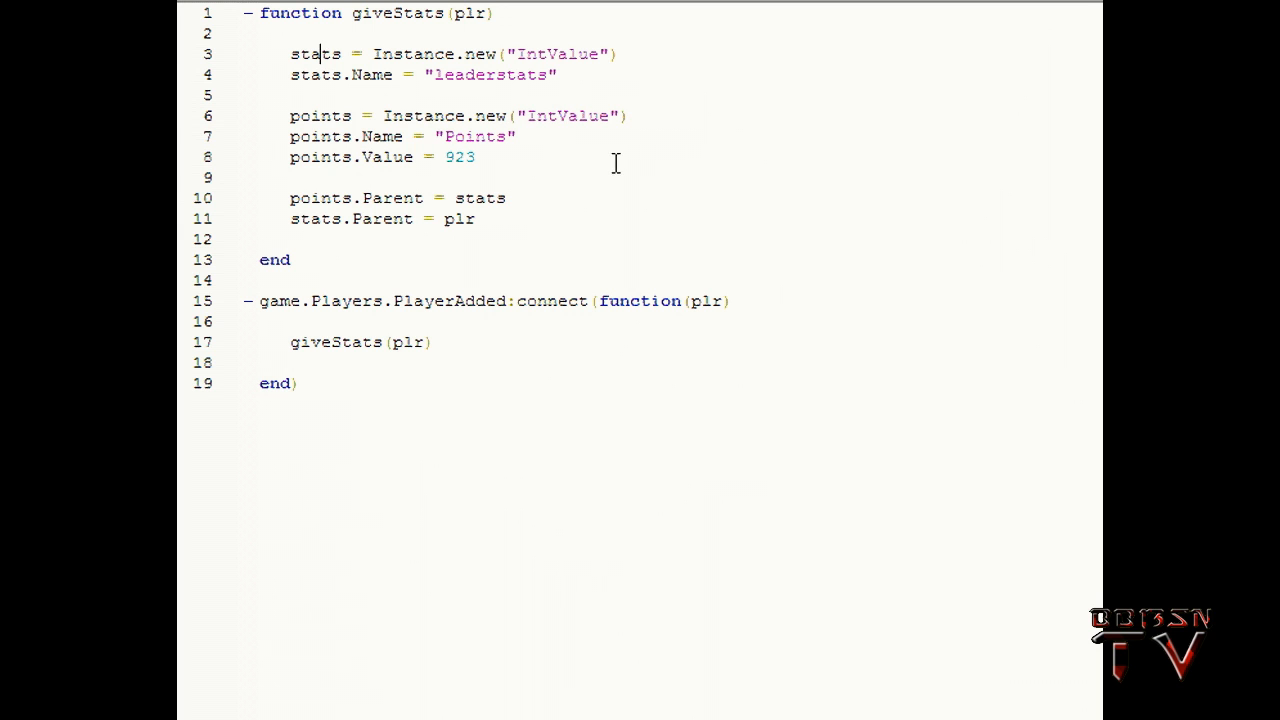
mouse_move(390, 128)
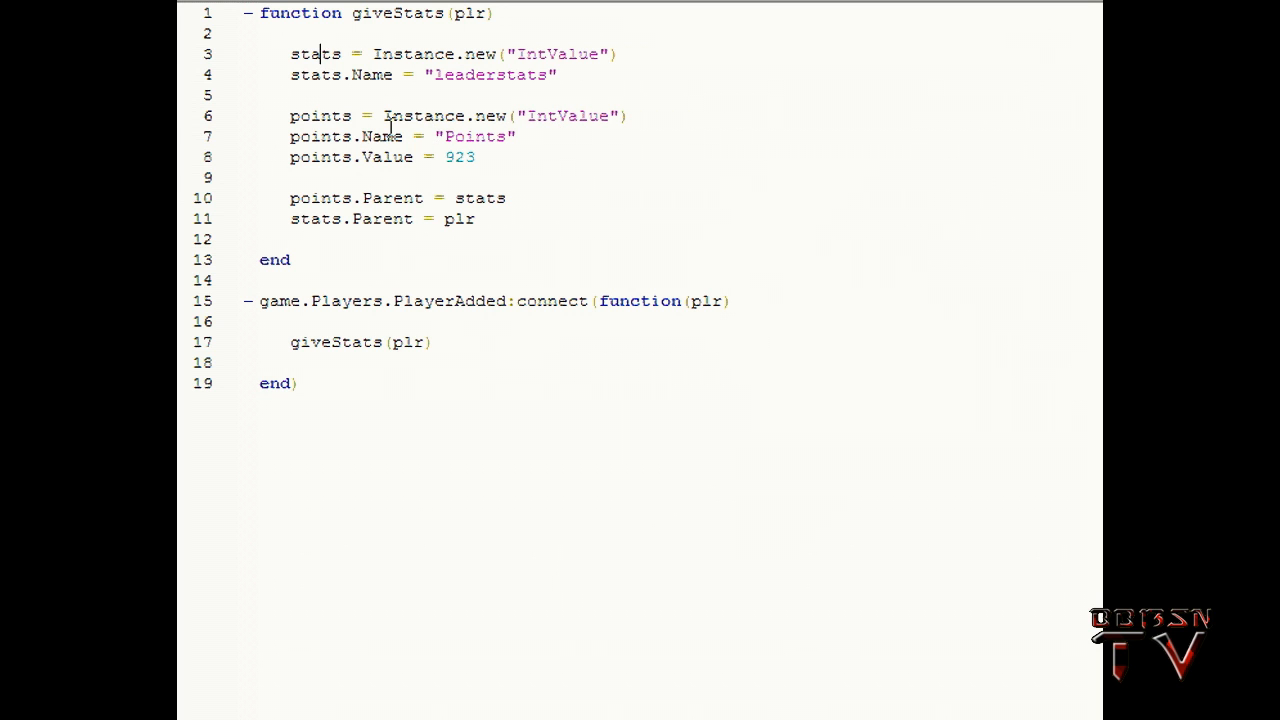
mouse_move(248, 178)
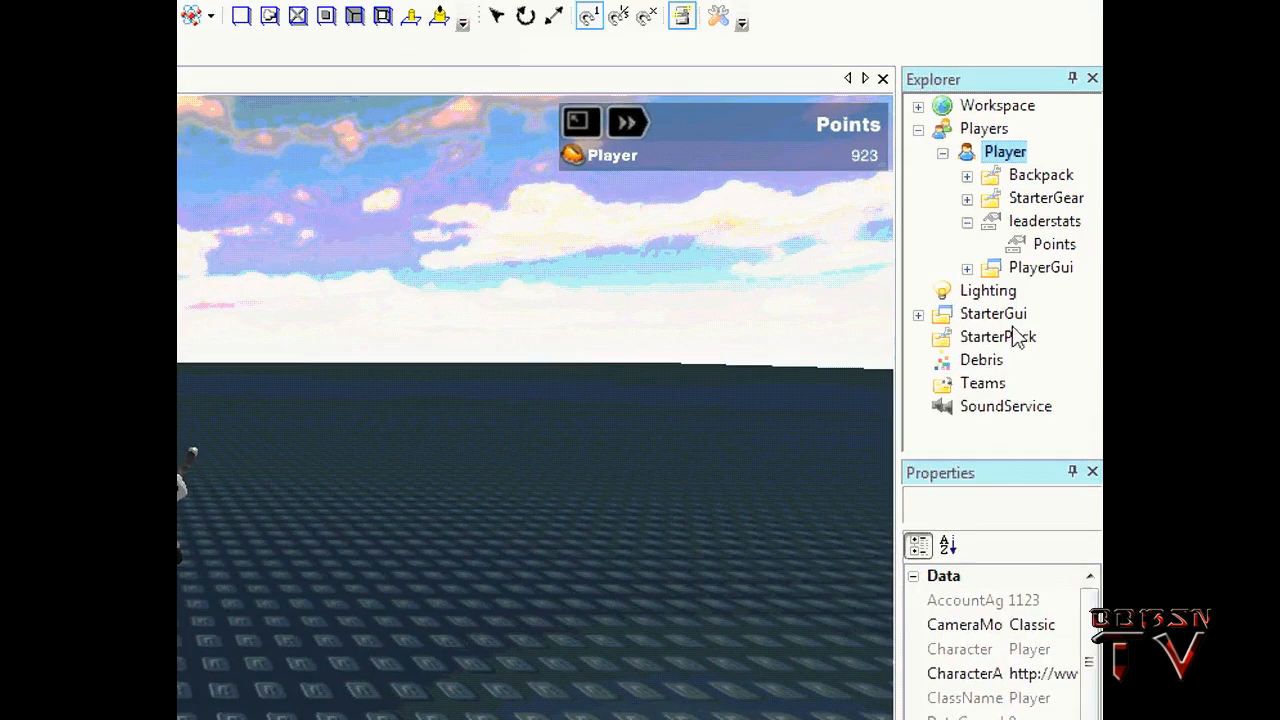
- During Play, inspect Players, Player, leaderstats and Points objects in Properties
click(1005, 151)
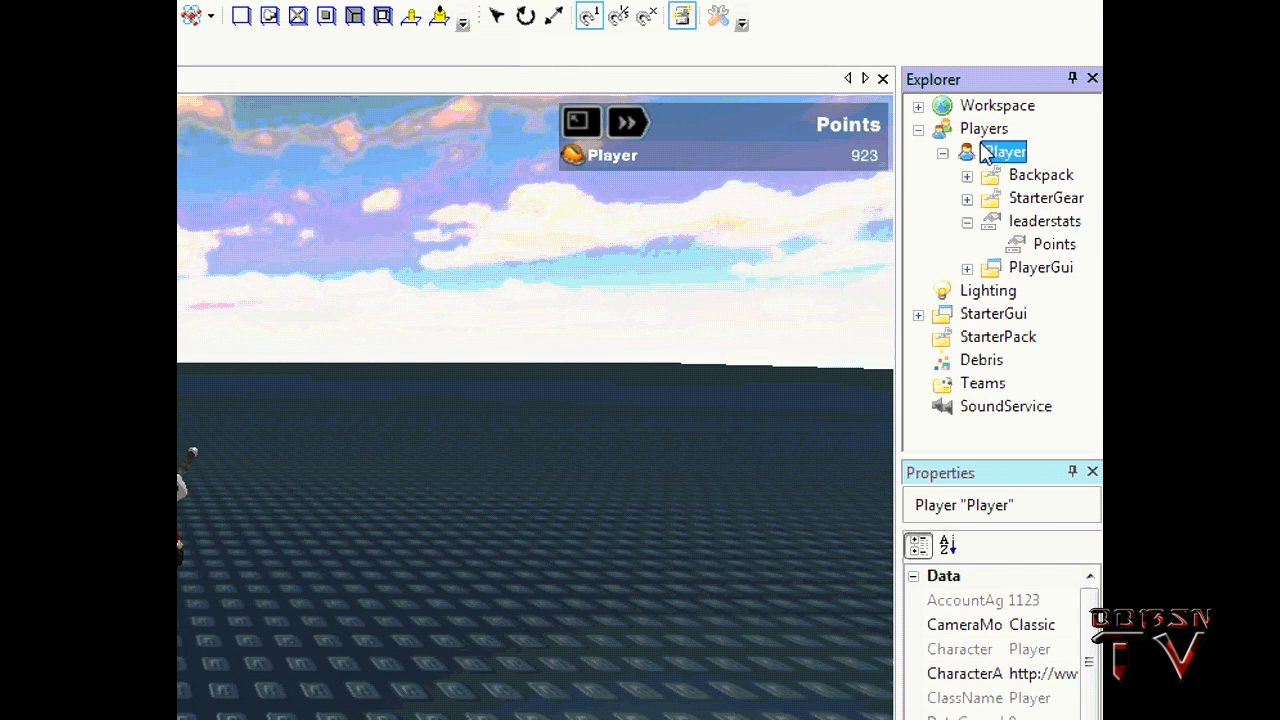
click(1045, 221)
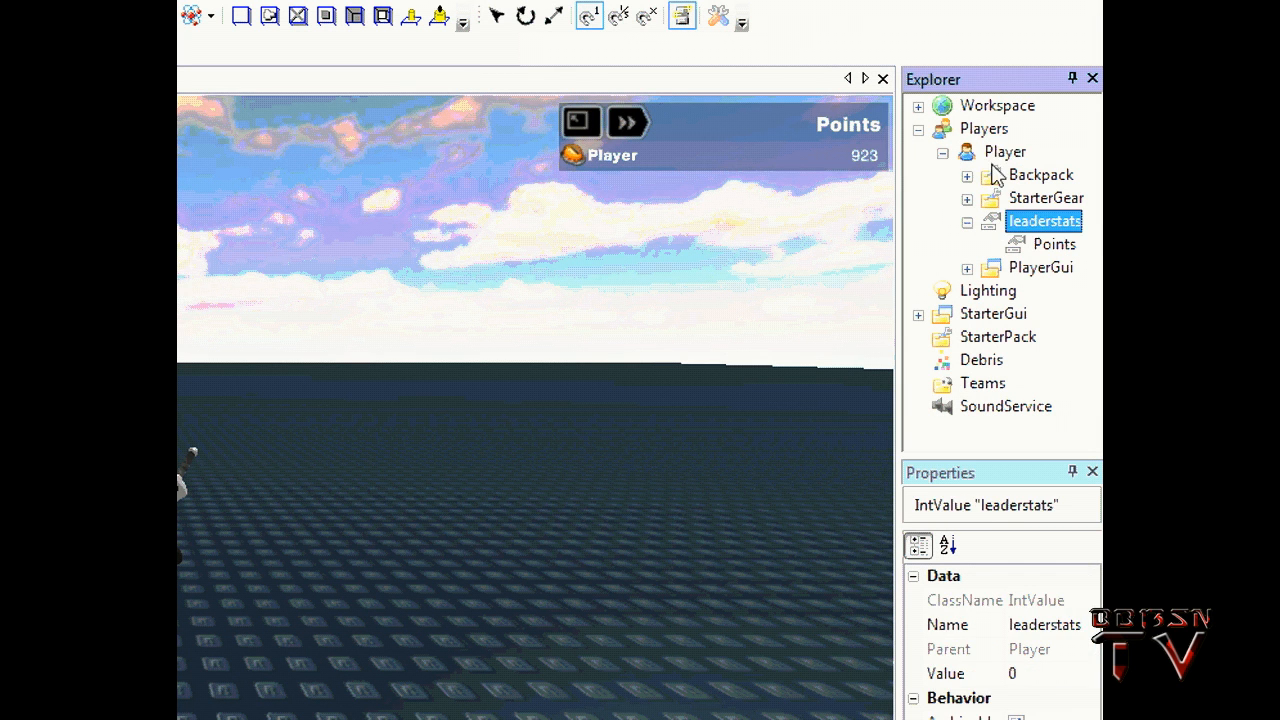
click(1054, 243)
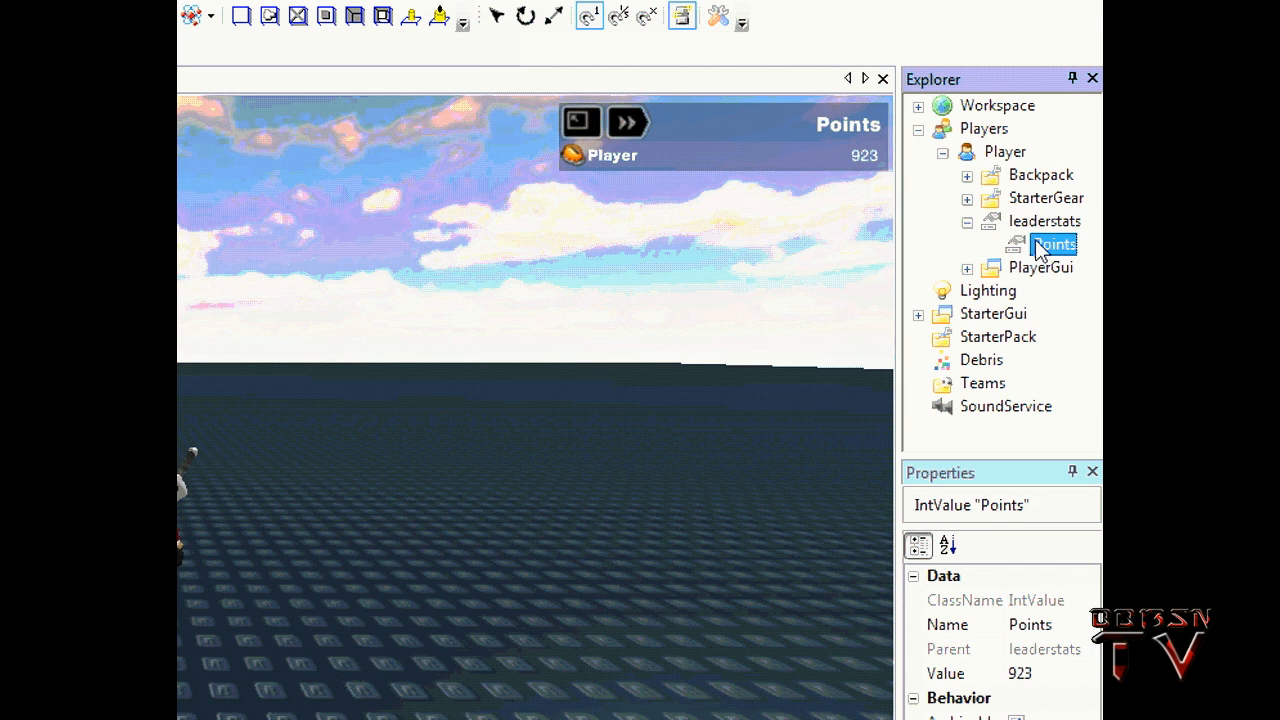
click(1044, 221)
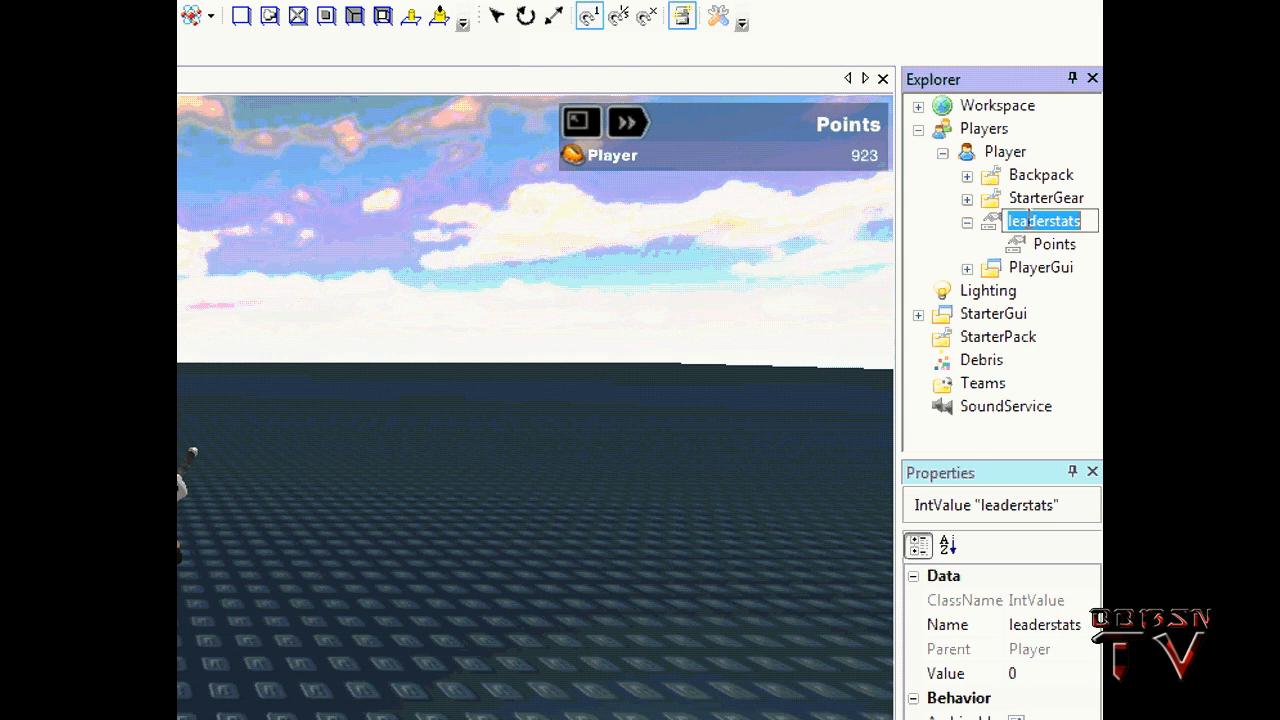
click(1005, 151)
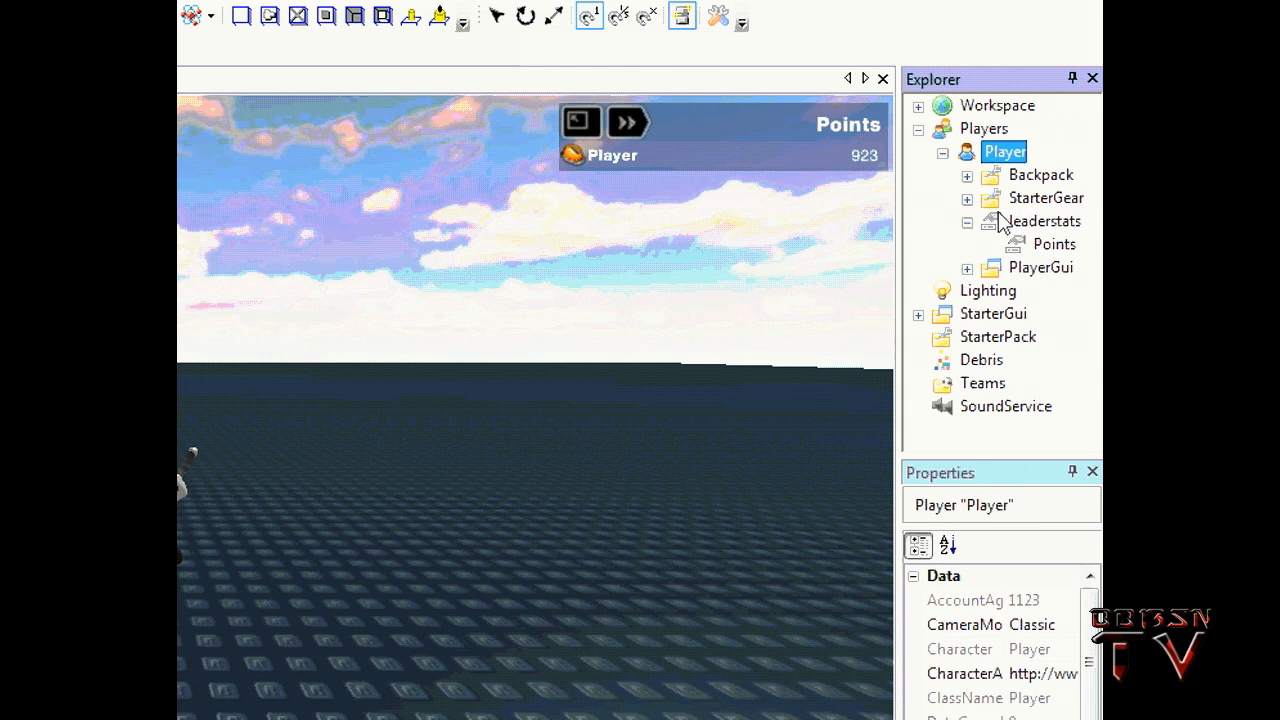
click(1043, 221)
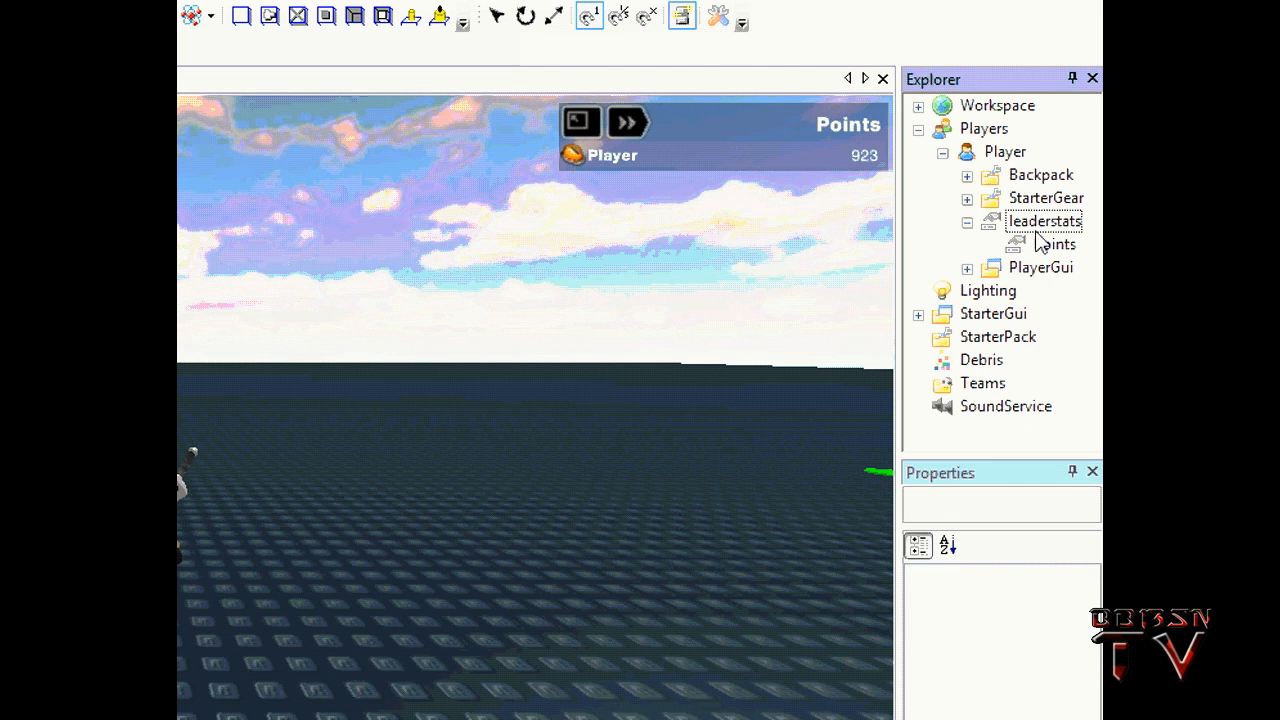
click(983, 128)
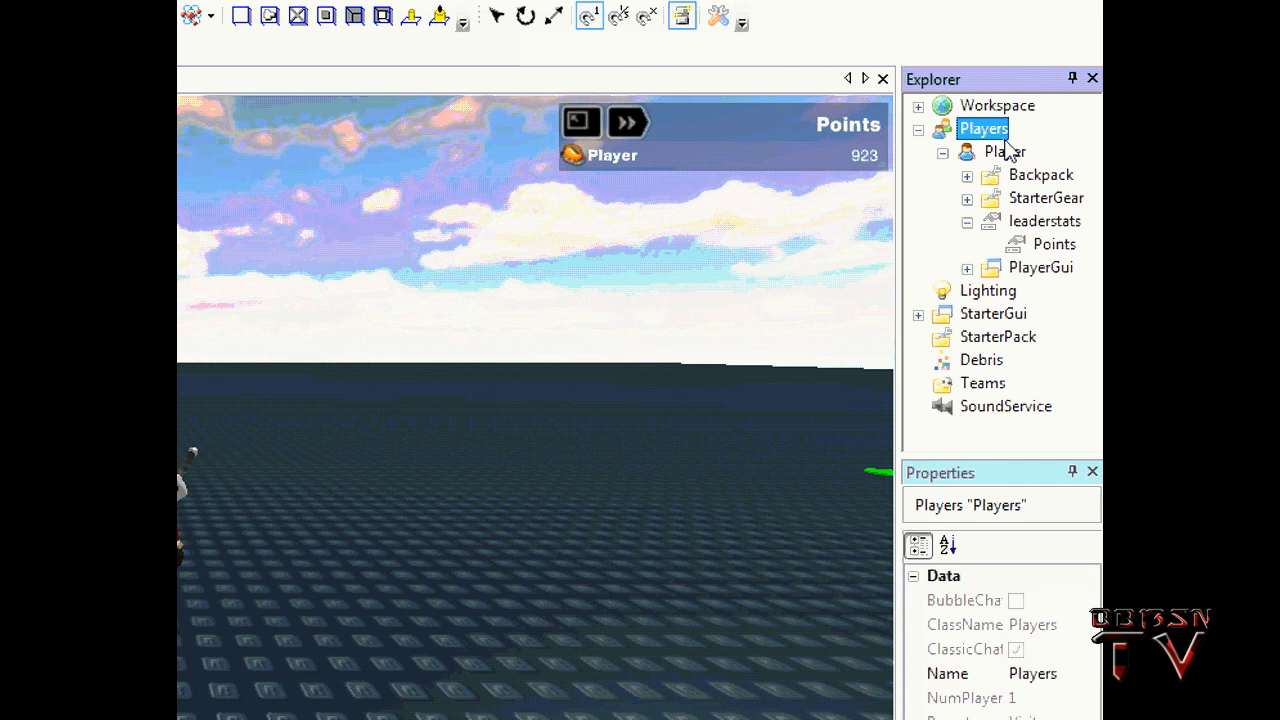
click(1005, 151)
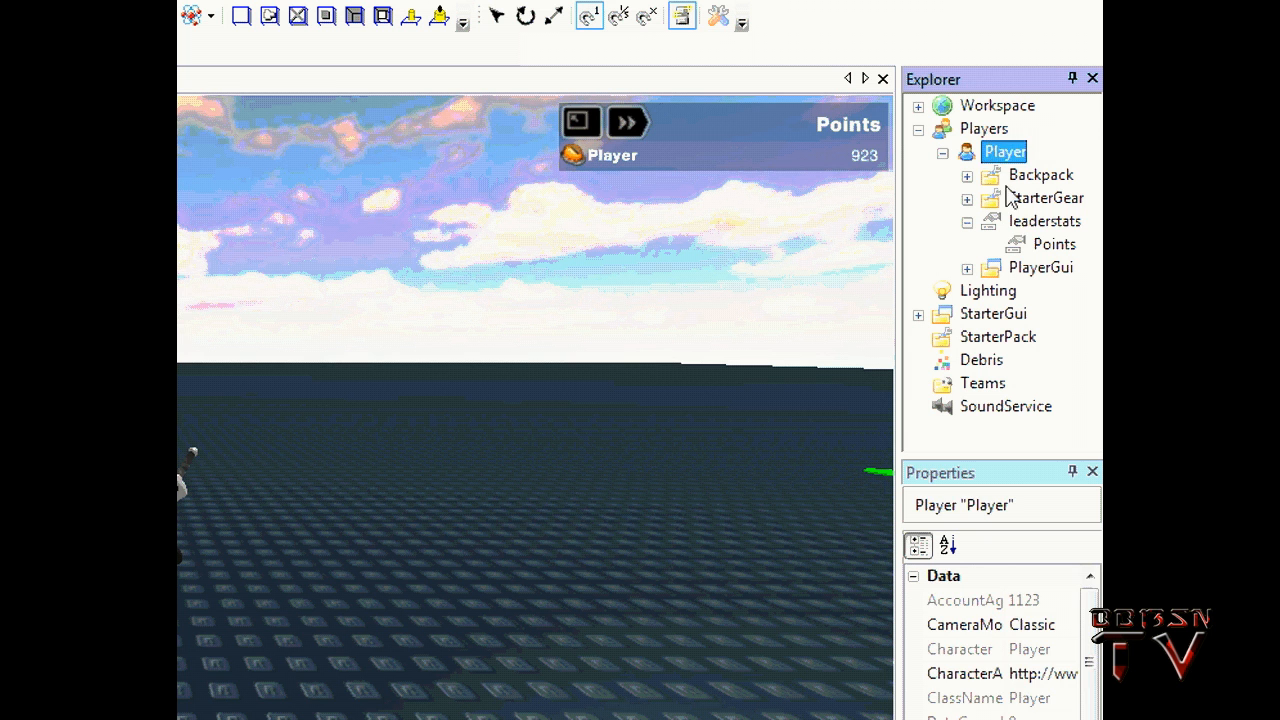
- Select leaderstats, then Points, and check its Value field reads 923
click(1045, 221)
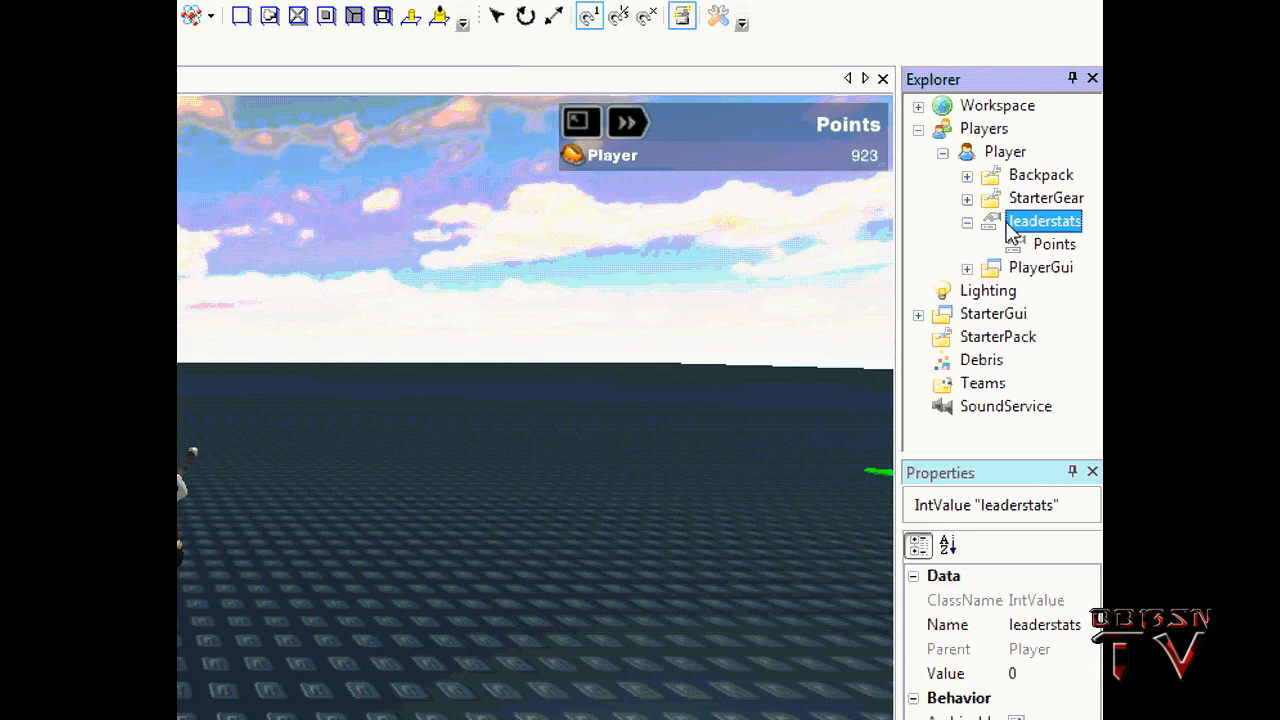
mouse_move(1010, 230)
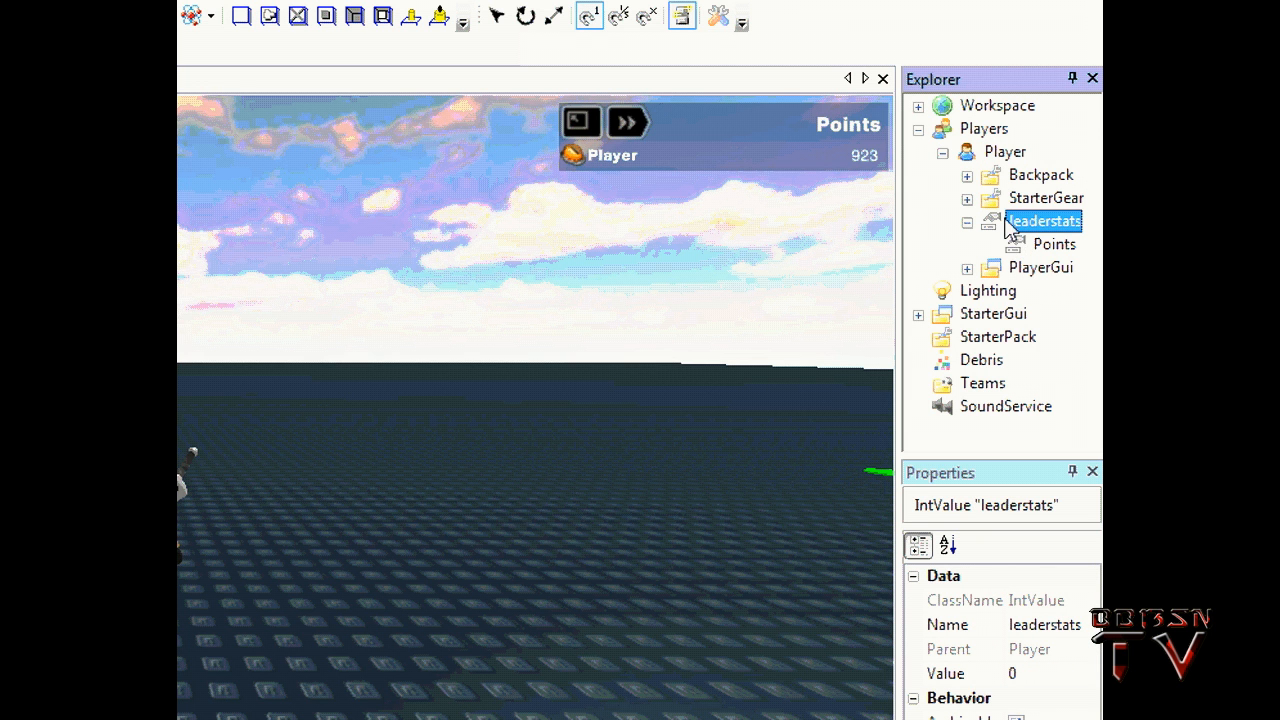
click(1054, 244)
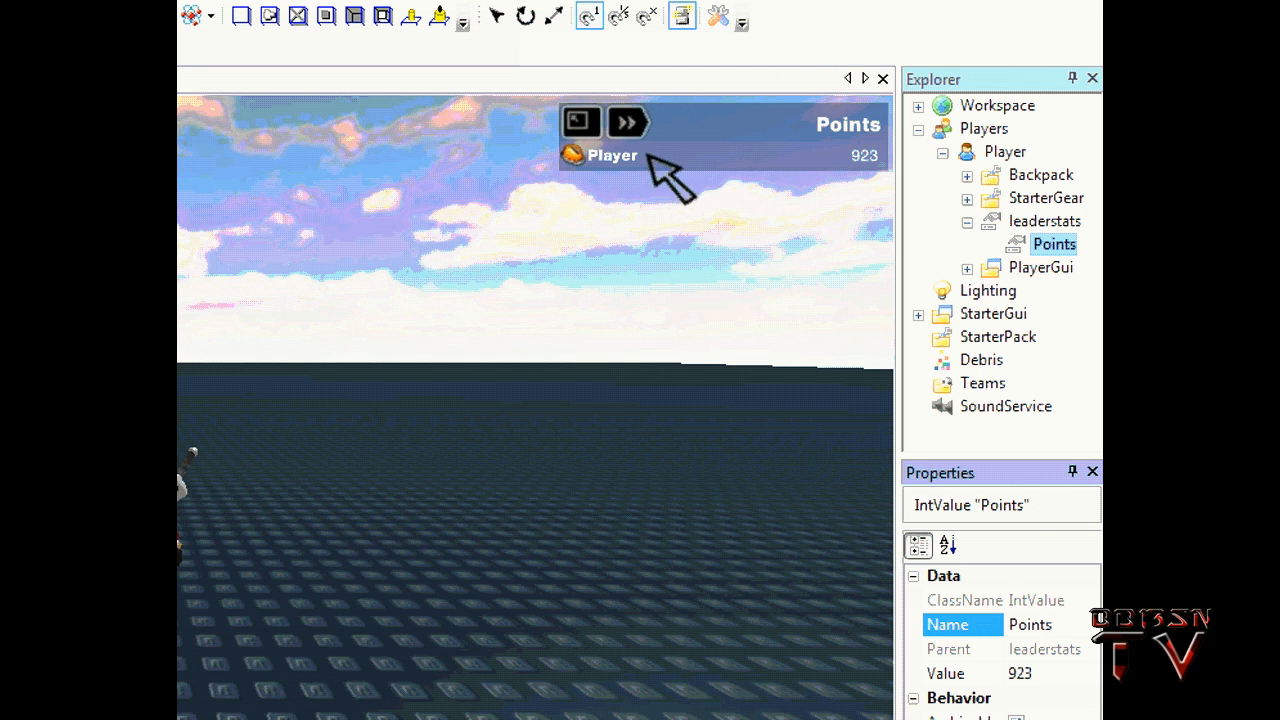
click(945, 673)
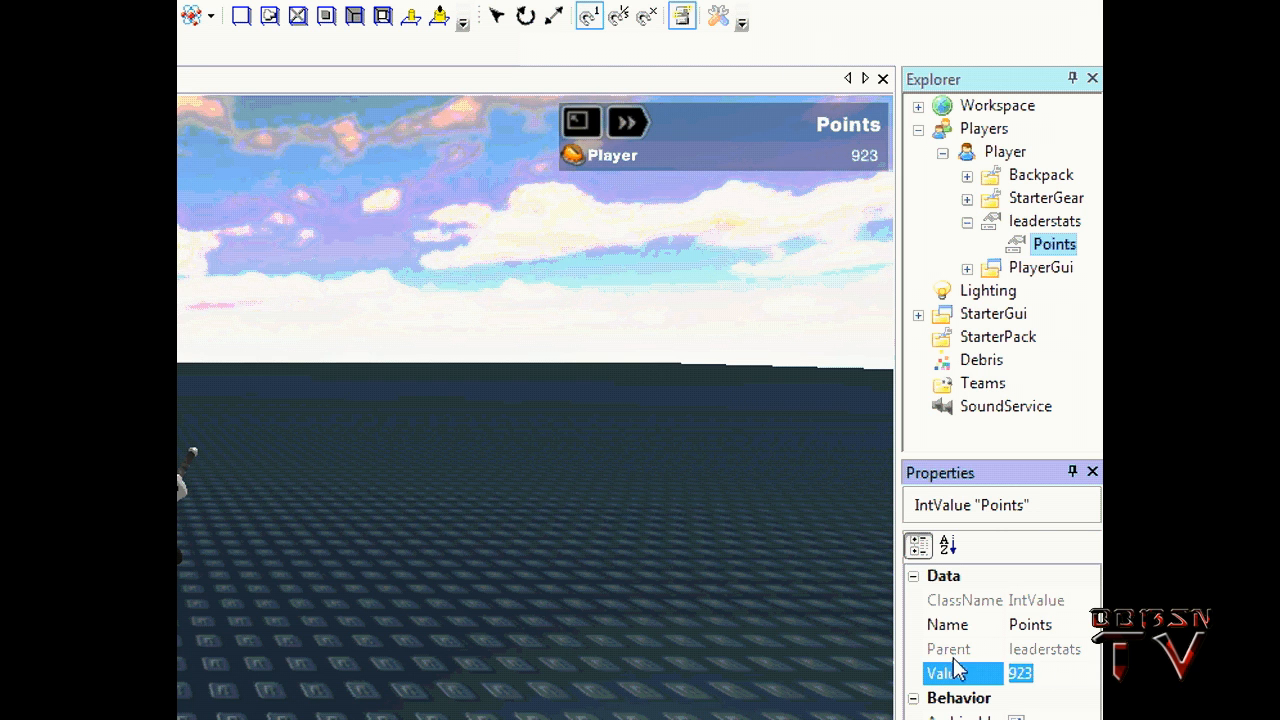